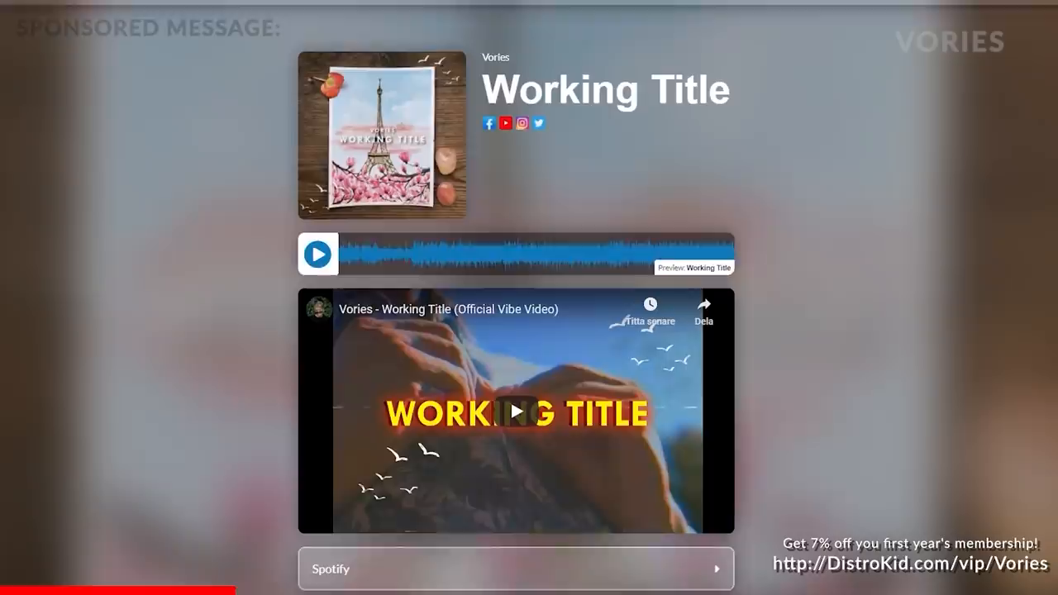
{"action": "left_click", "coordinate": [515, 411]}
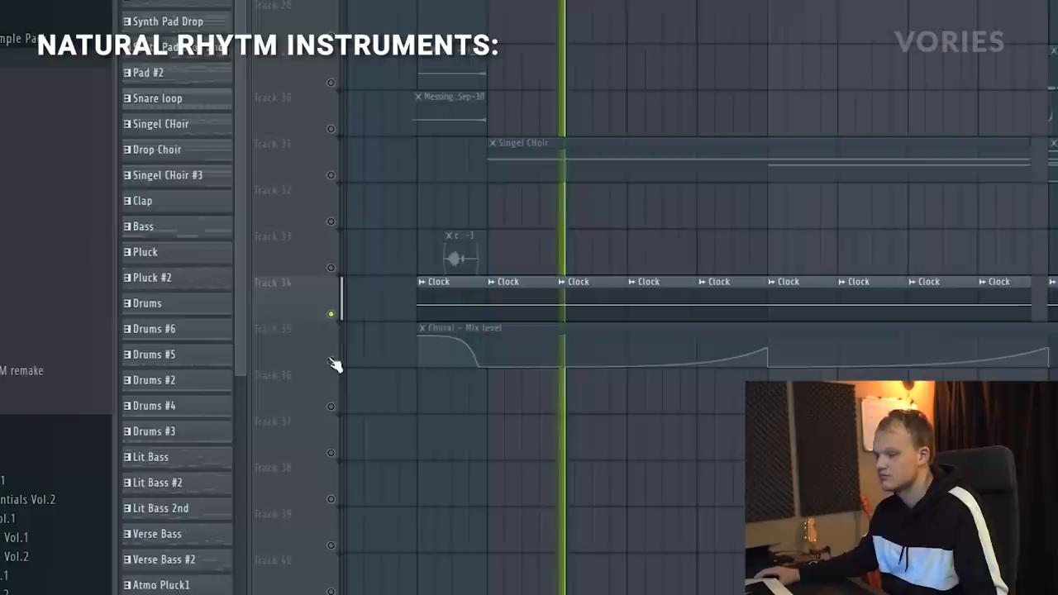
{"action": "scroll", "scroll_direction": "up", "scroll_amount": 3}
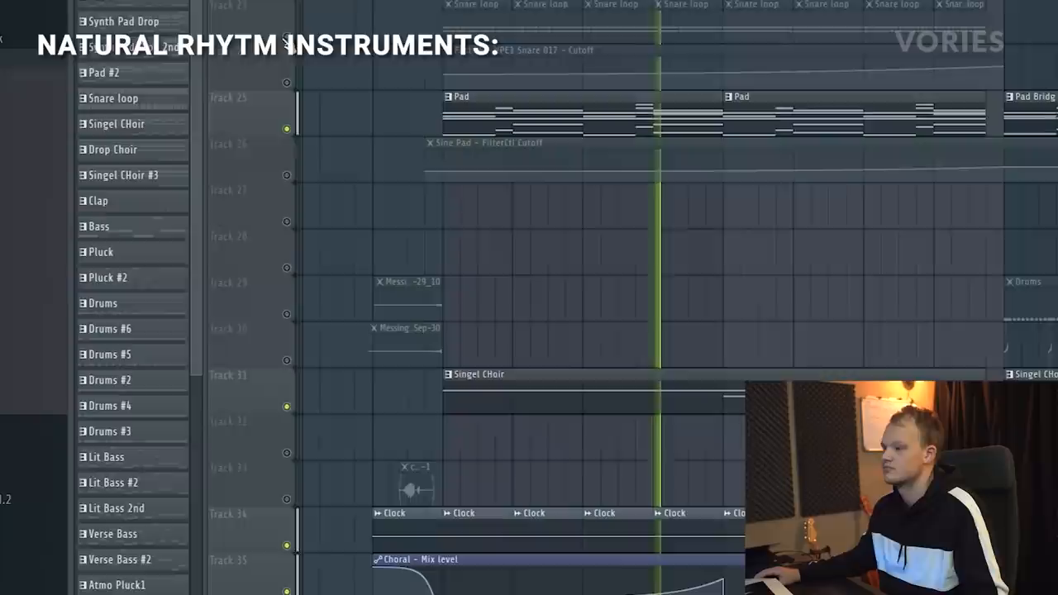
{"action": "scroll", "scroll_direction": "down", "scroll_amount": 3}
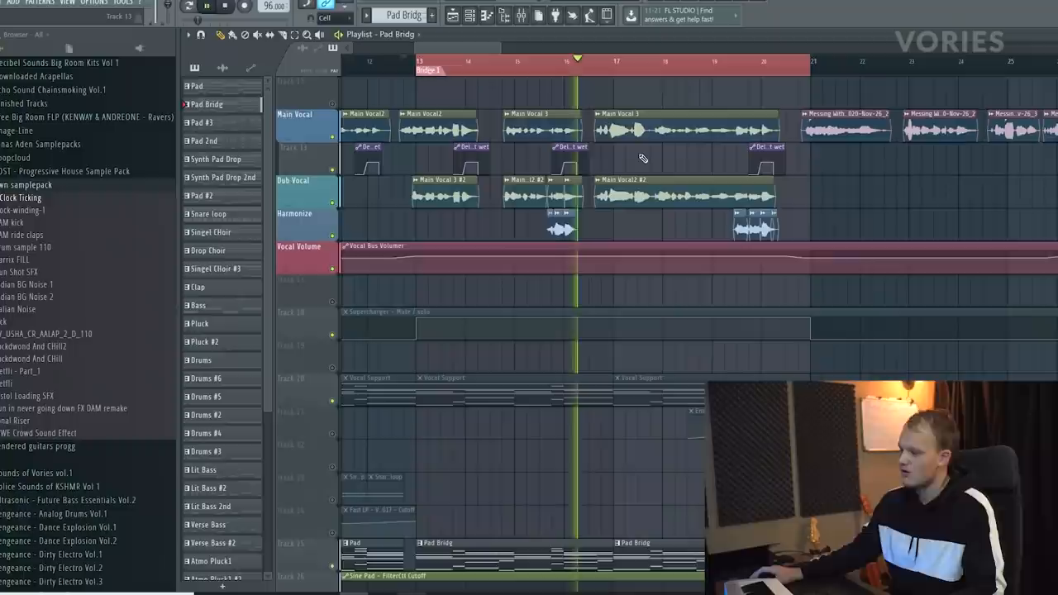
{"action": "left_click", "coordinate": [676, 60]}
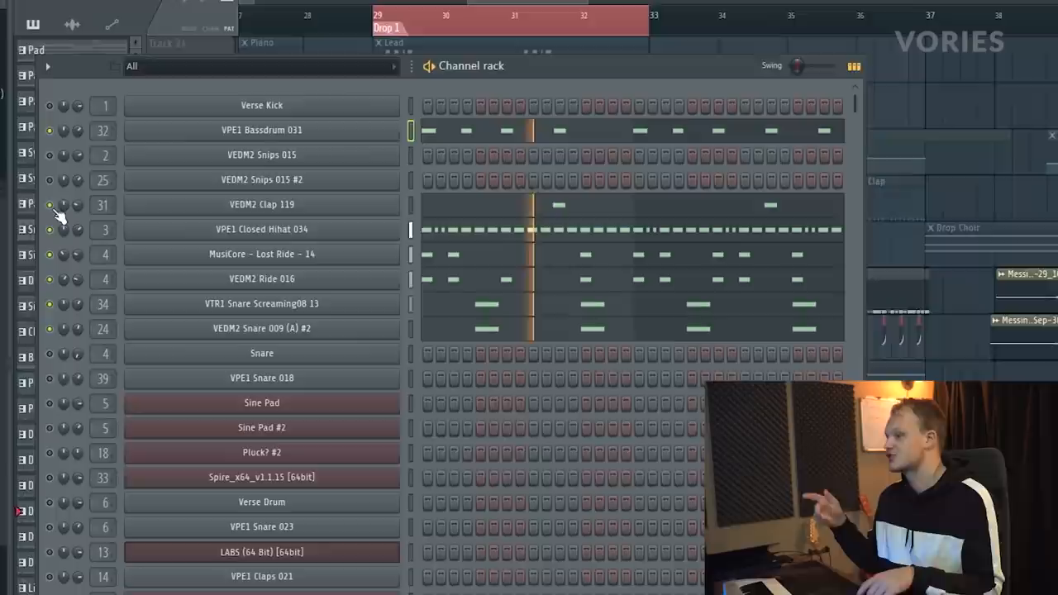
{"action": "scroll", "scroll_direction": "down", "scroll_amount": 3}
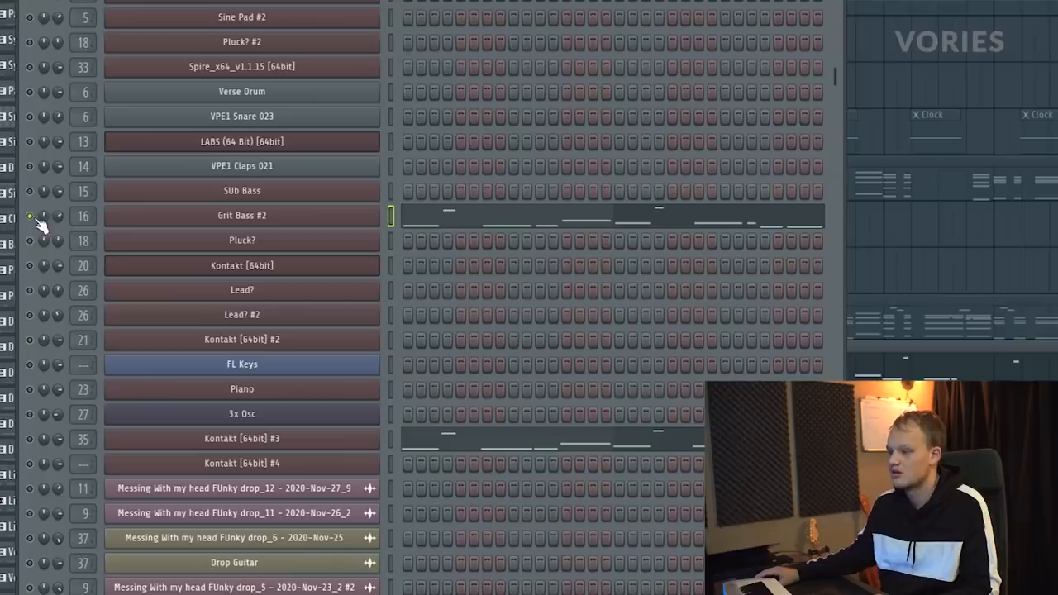
{"action": "scroll", "scroll_direction": "down", "scroll_amount": 3}
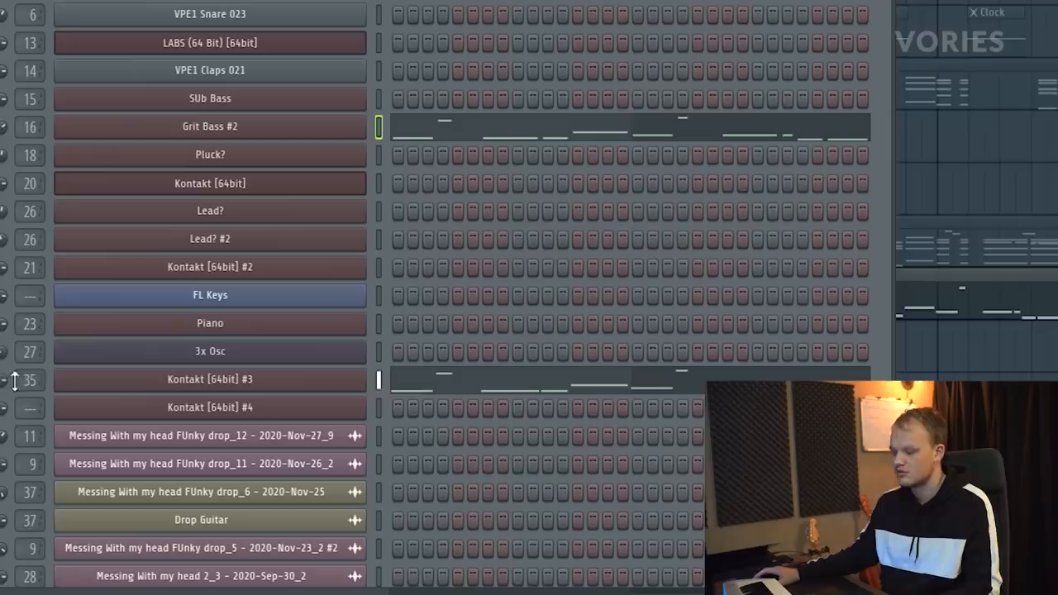